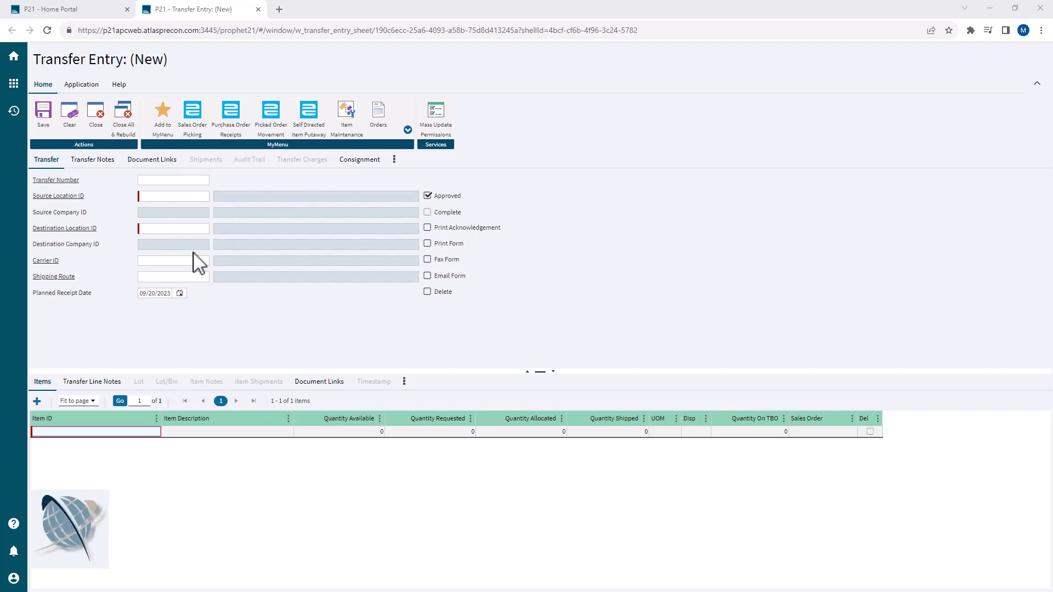
Step: Enter Main Warehouse (location 10) as the transfer's source location
left_click(173, 195)
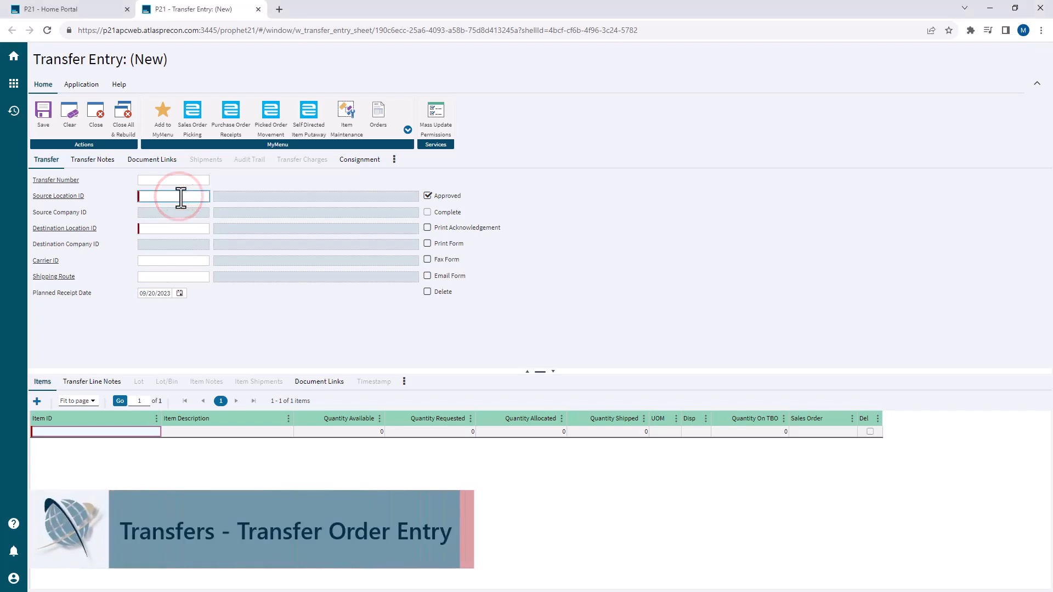
type("10")
left_click(173, 228)
type("20")
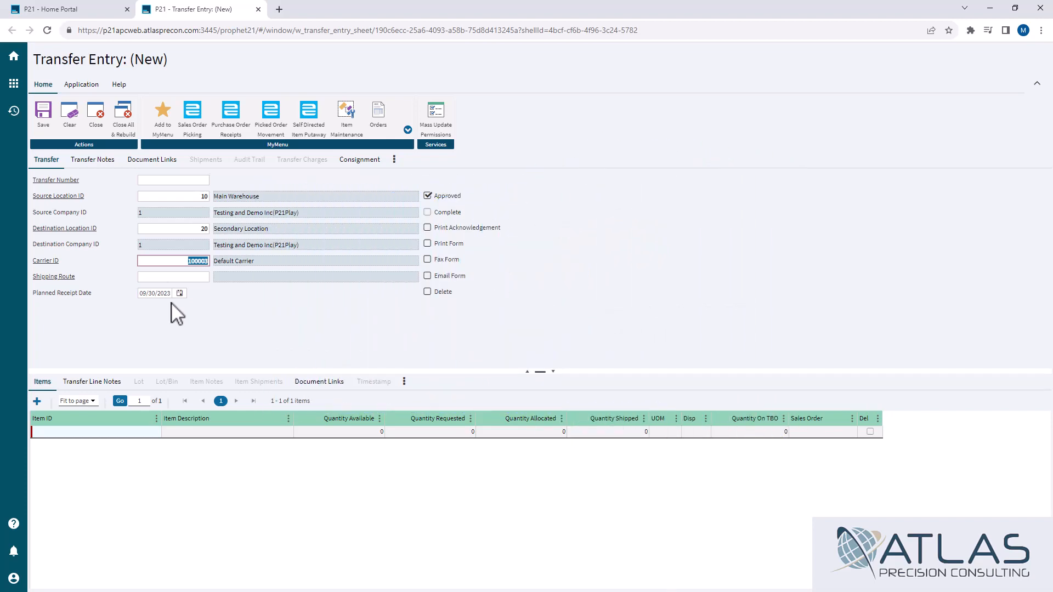
Step: Add carriage bolt BND 096779-00 as a transfer line with 20 requested
left_click(90, 431)
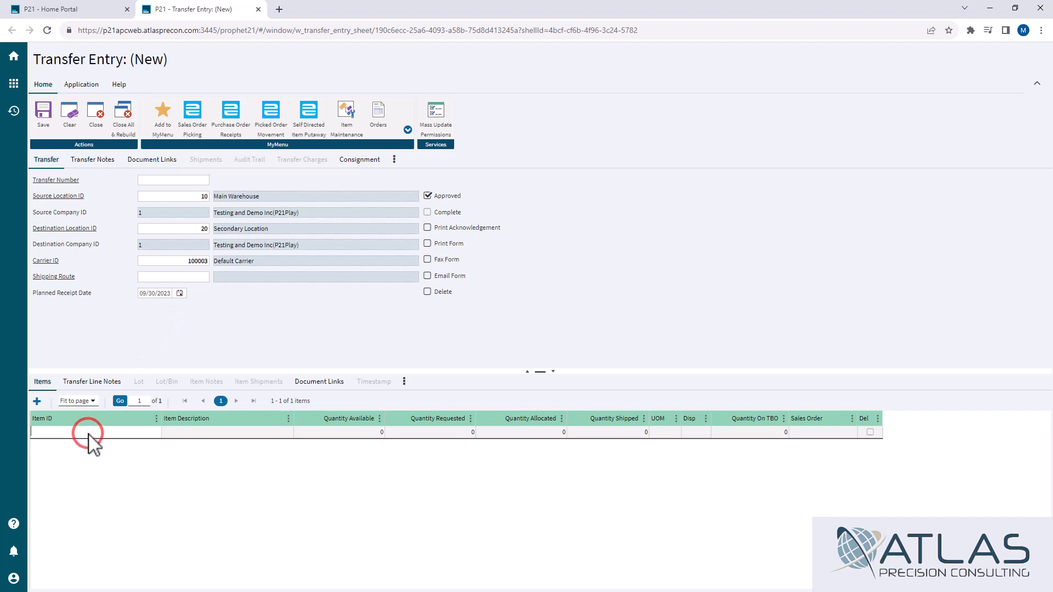
type("BOLT")
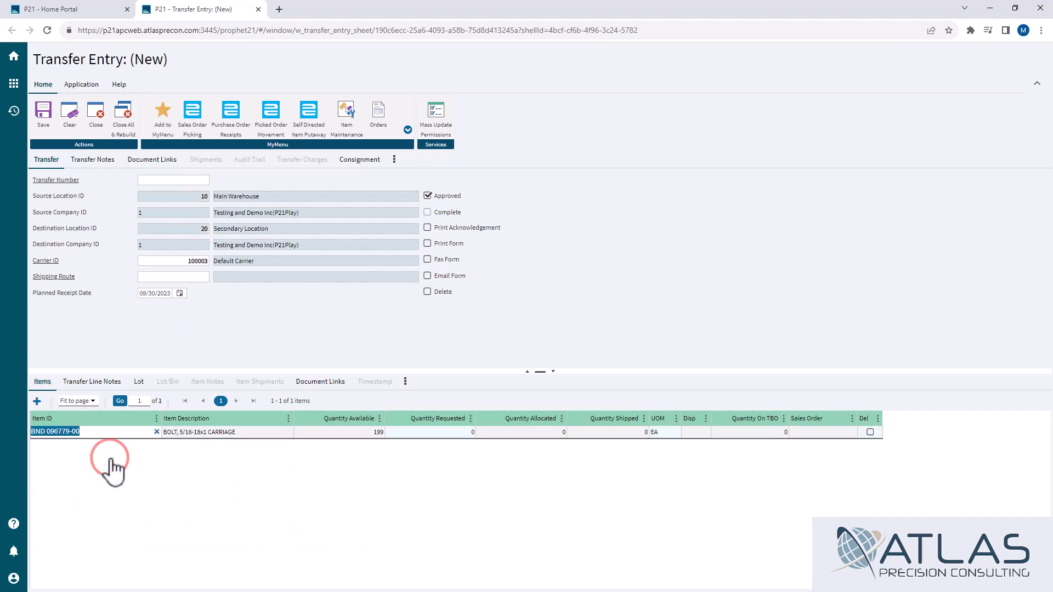
type("20")
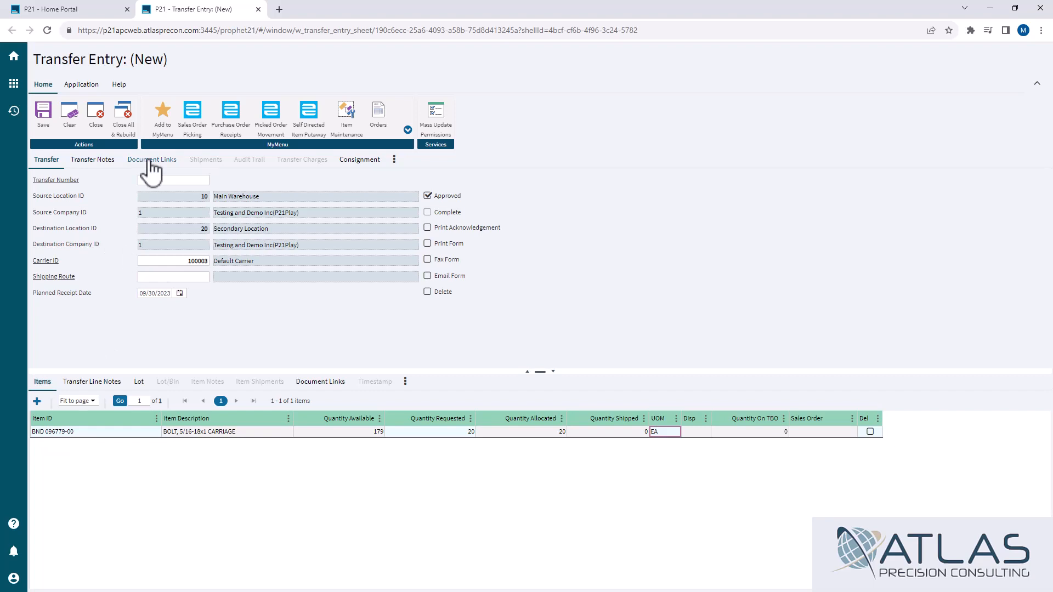
mouse_move(211, 166)
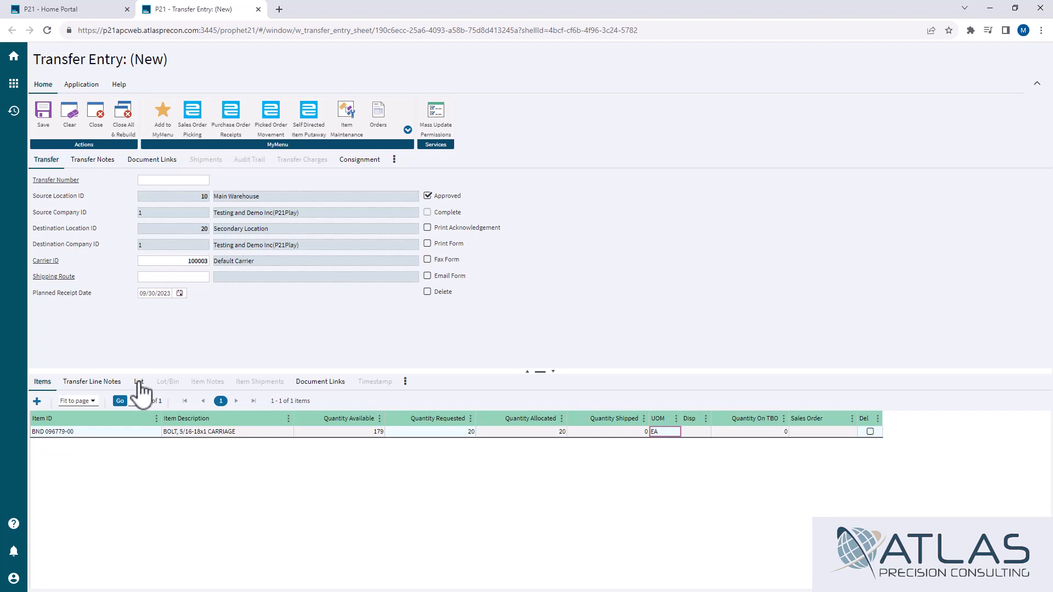
left_click(139, 382)
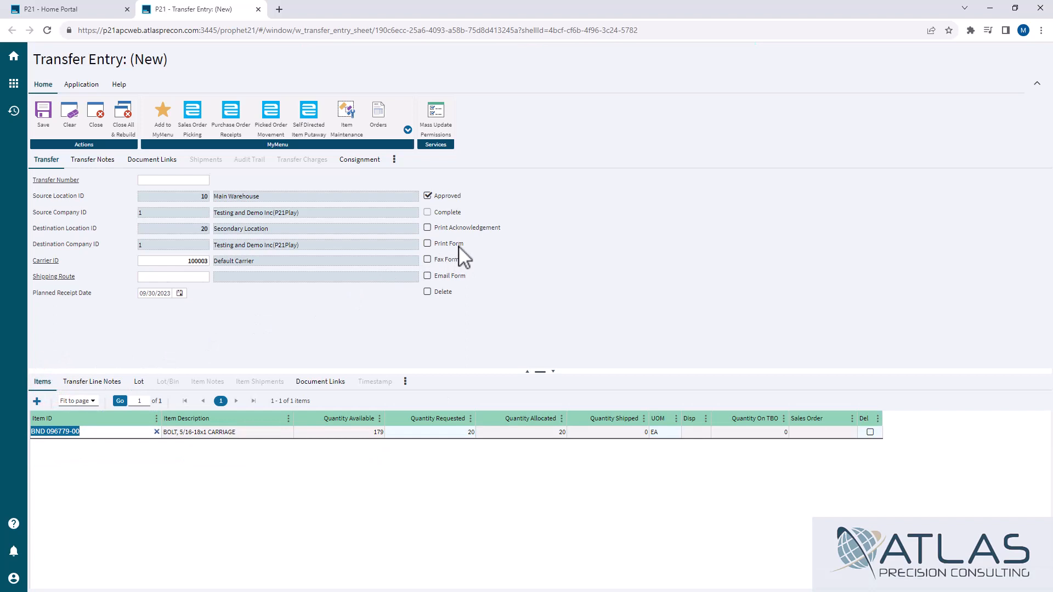
mouse_move(462, 260)
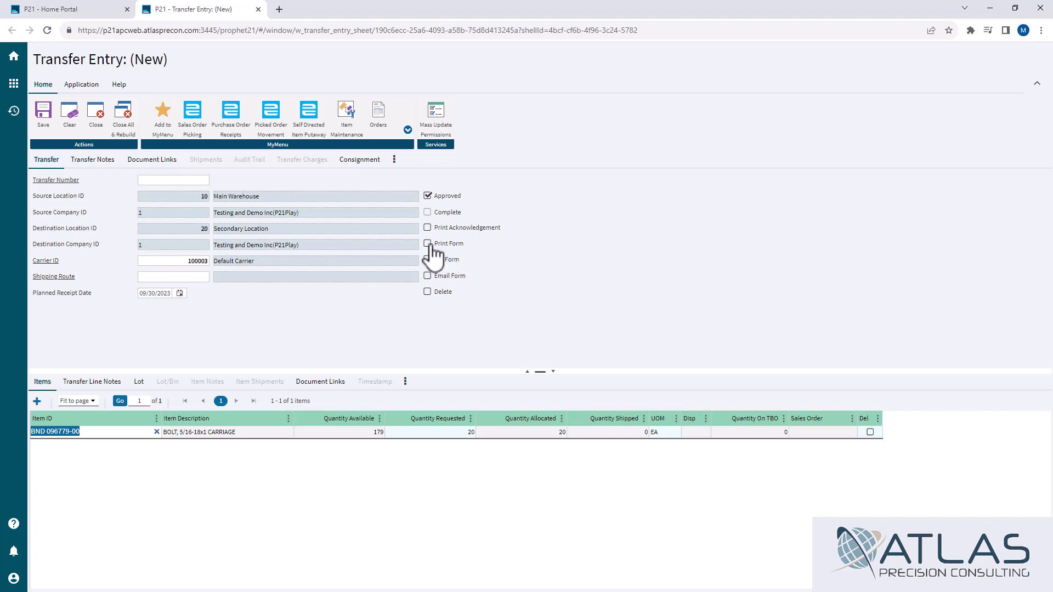
Step: Enable Print Form and save transfer 6000003, opening its printed ticket PDF
left_click(427, 243)
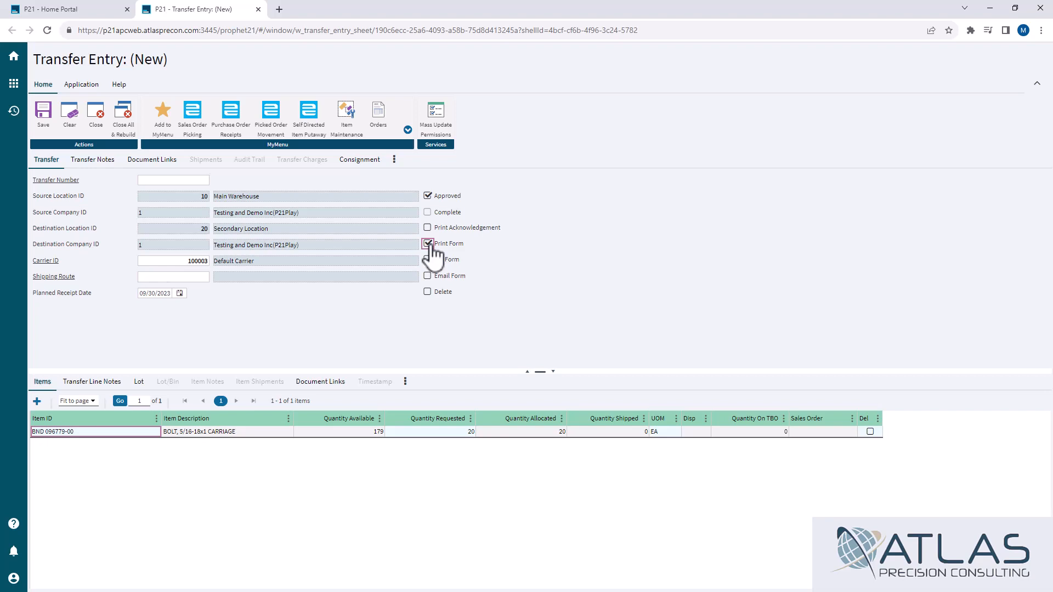
left_click(427, 243)
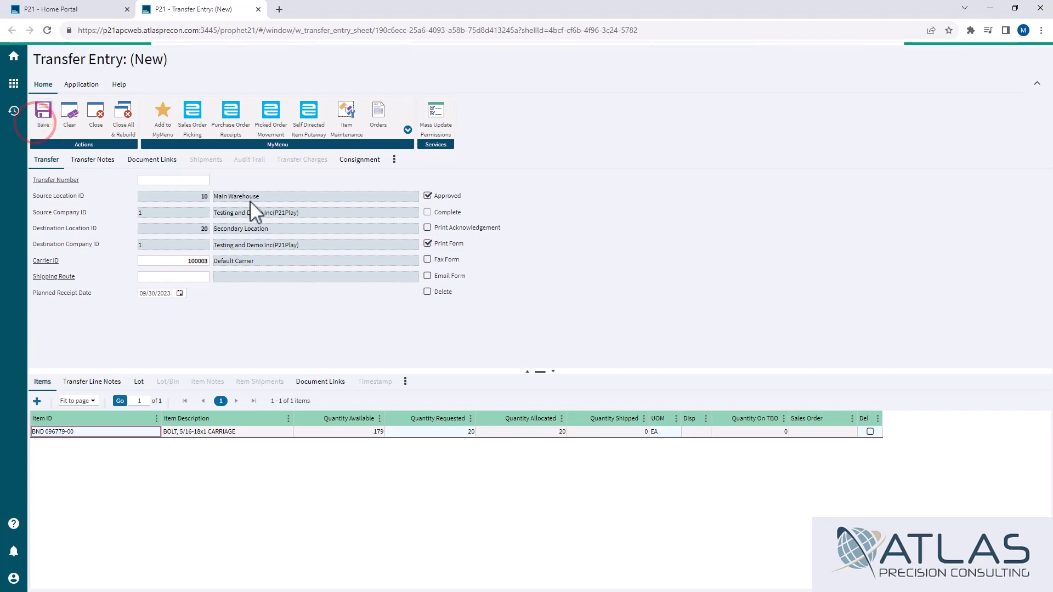
left_click(43, 117)
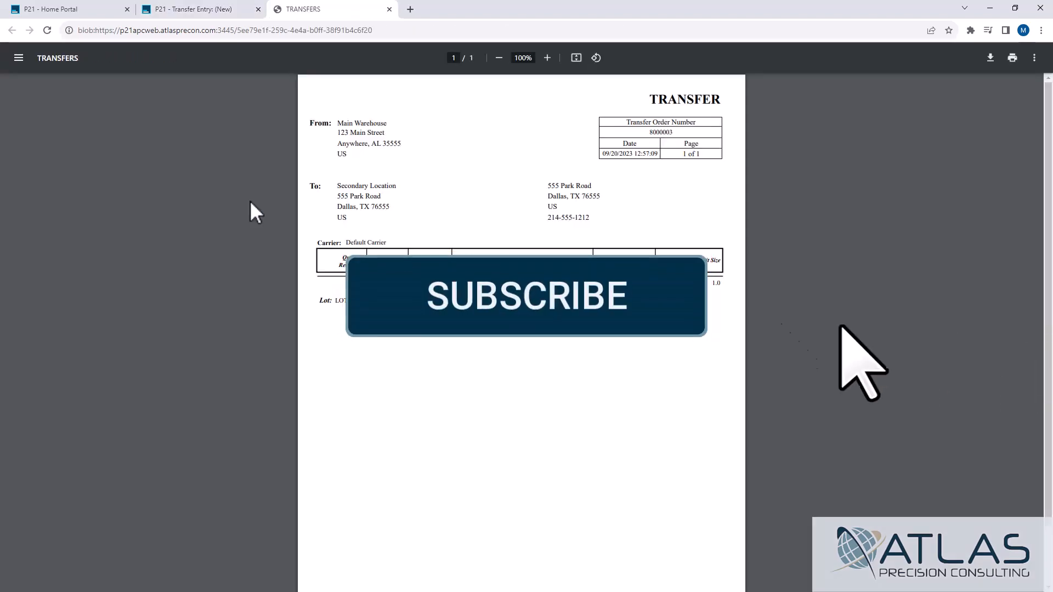